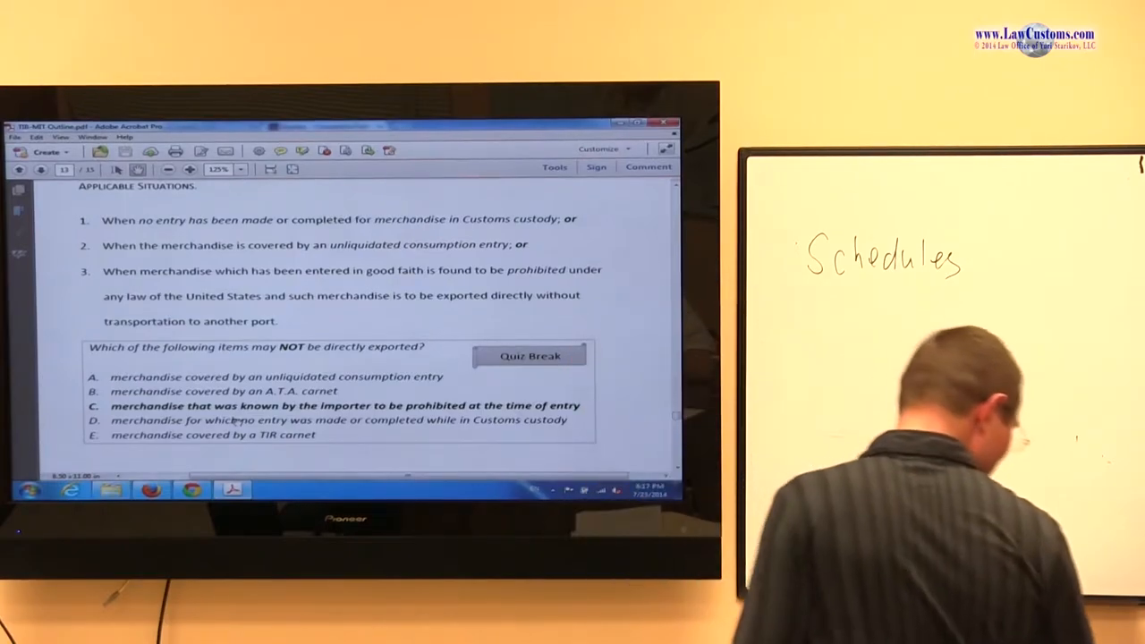
scroll("down", 3)
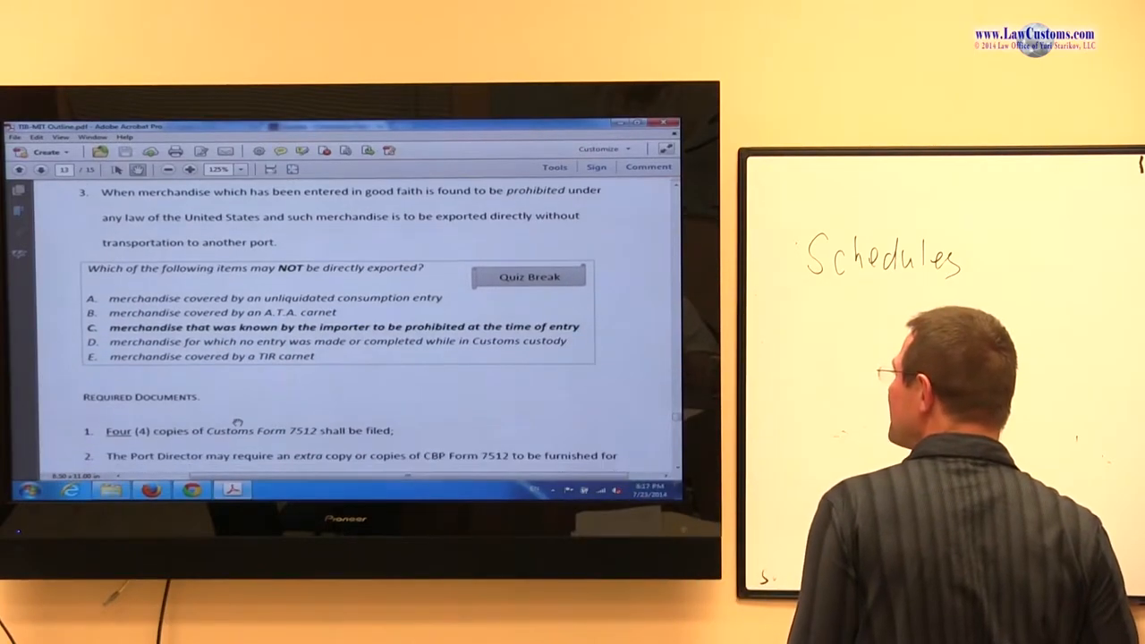
scroll("down", 3)
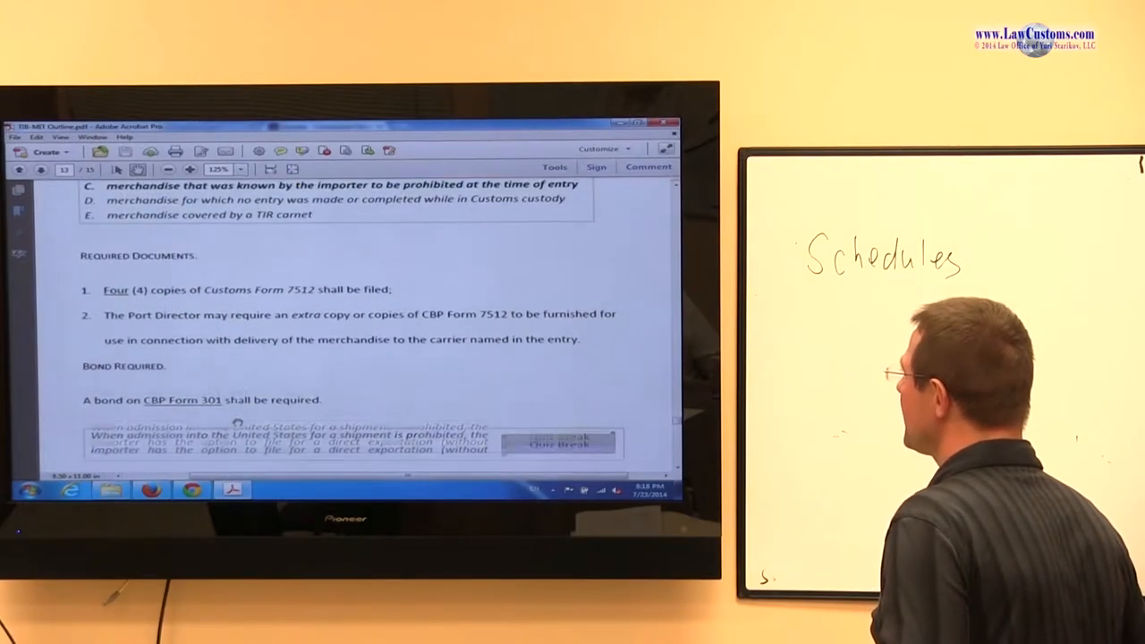
scroll("down", 3)
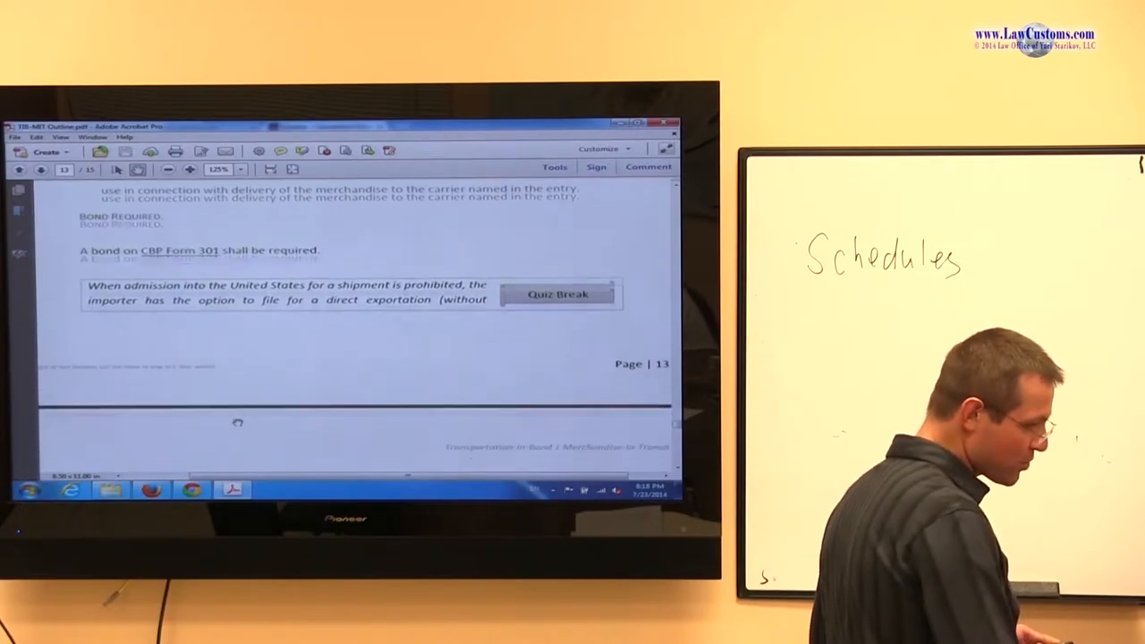
scroll("down", 3)
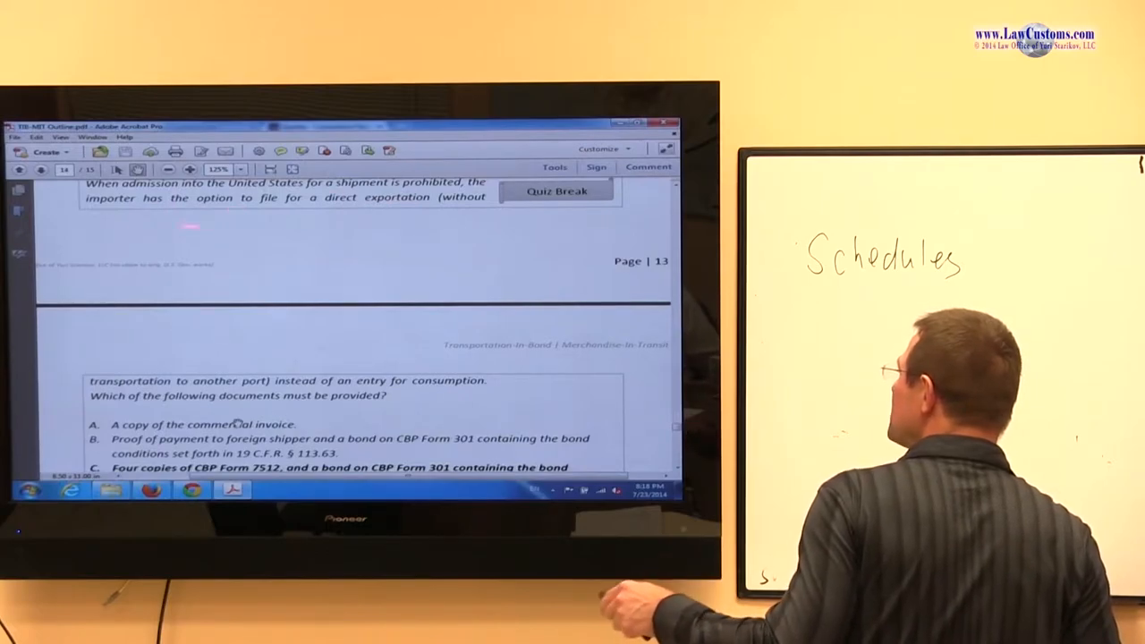
scroll("down", 3)
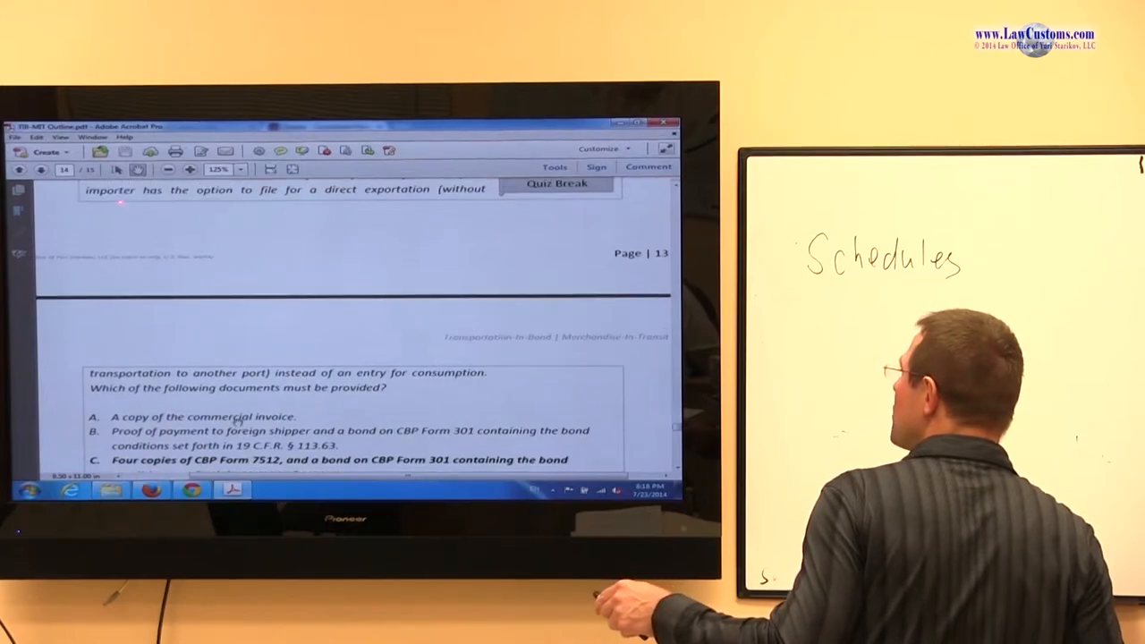
scroll("down", 3)
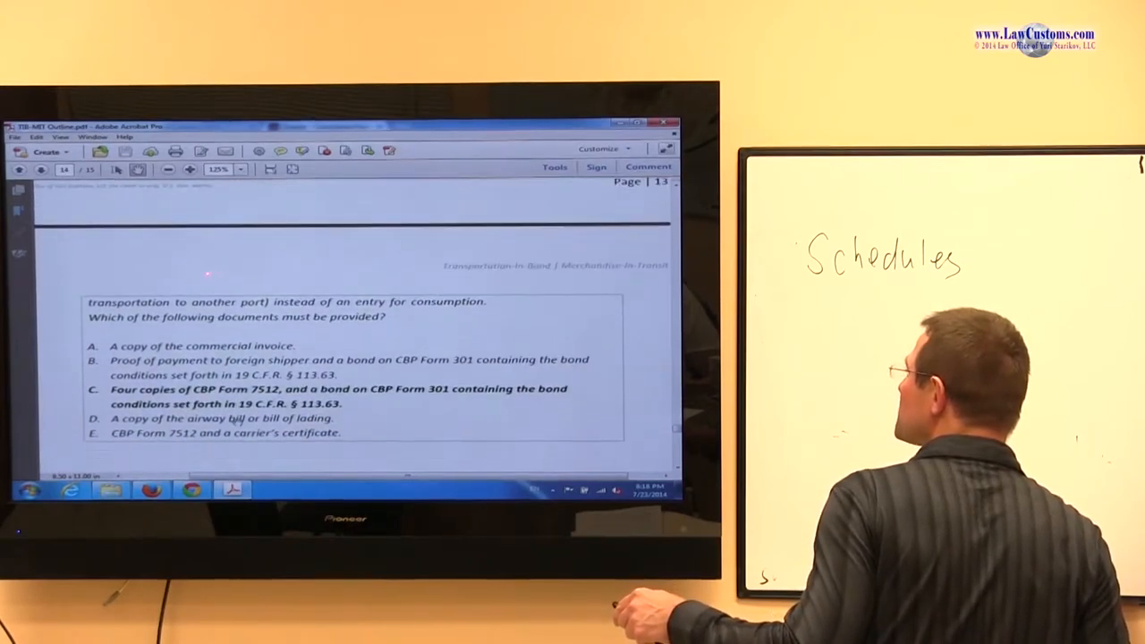
scroll("down", 3)
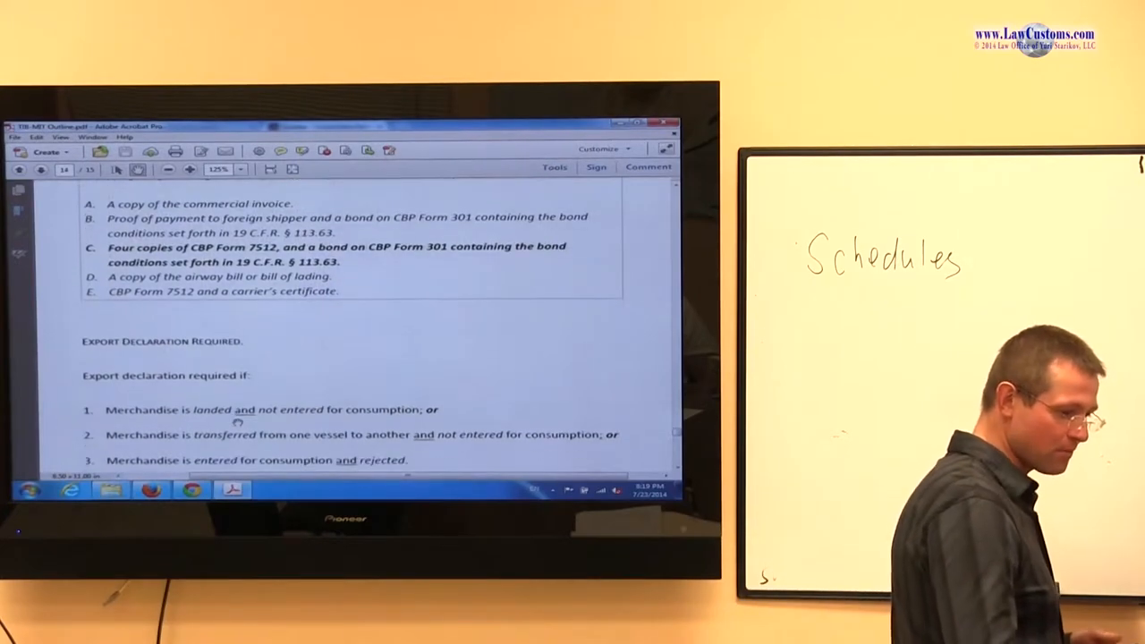
scroll("down", 3)
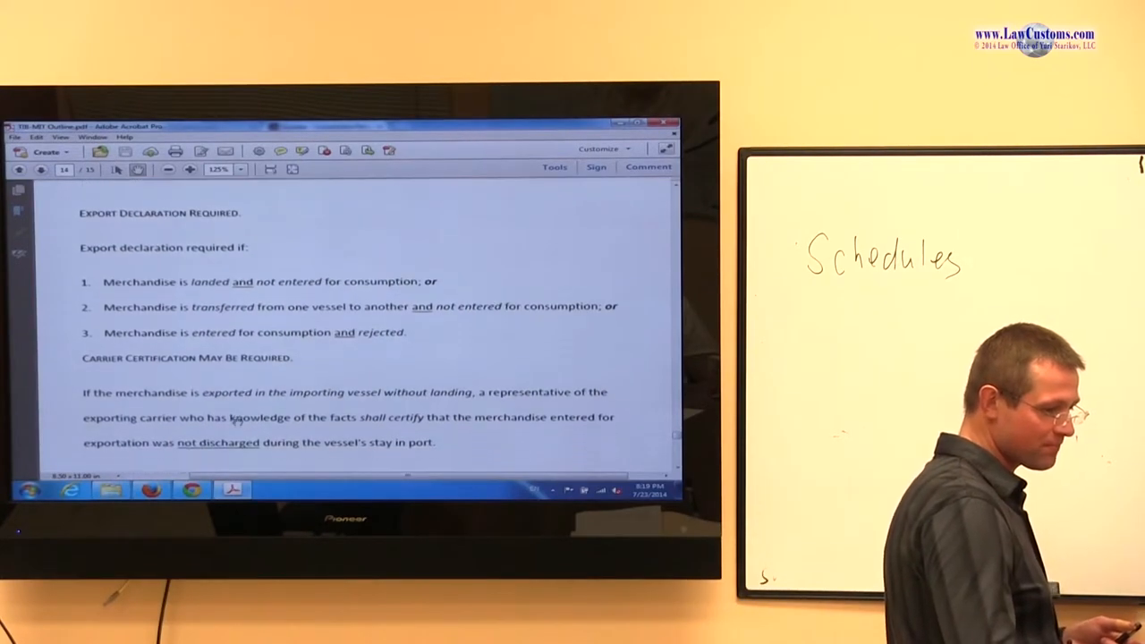
scroll("down", 3)
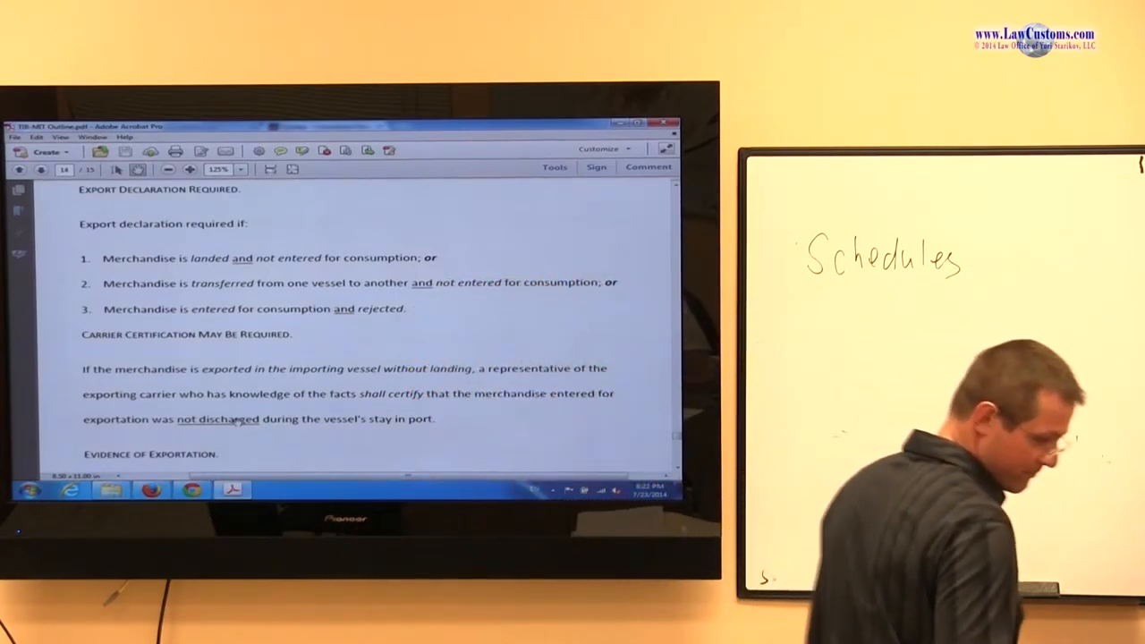
scroll("down", 3)
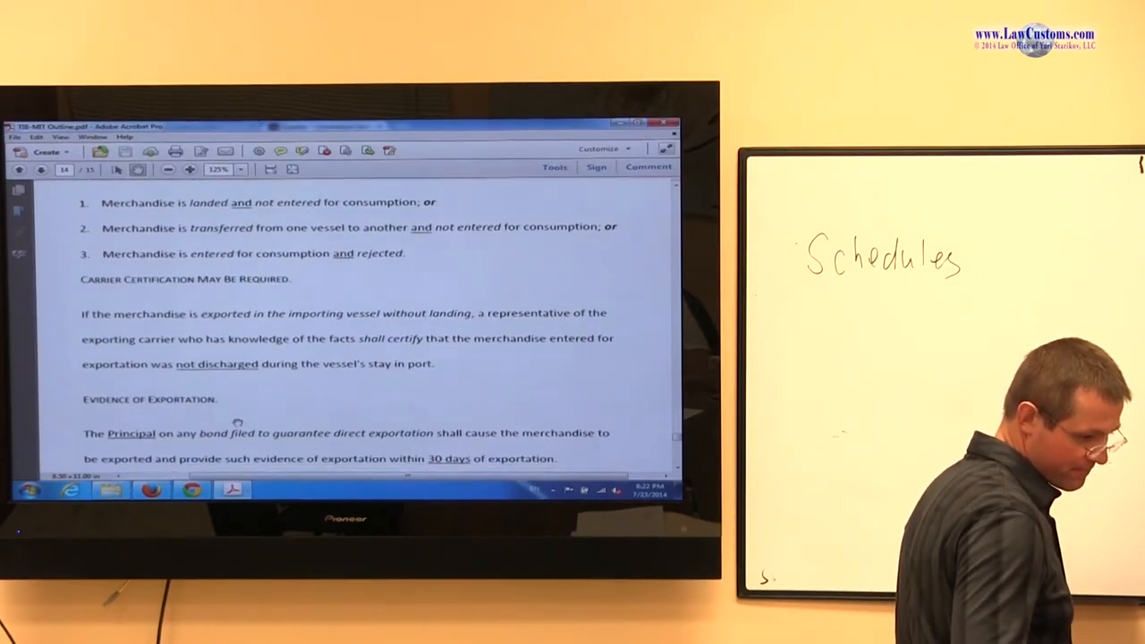
scroll("down", 3)
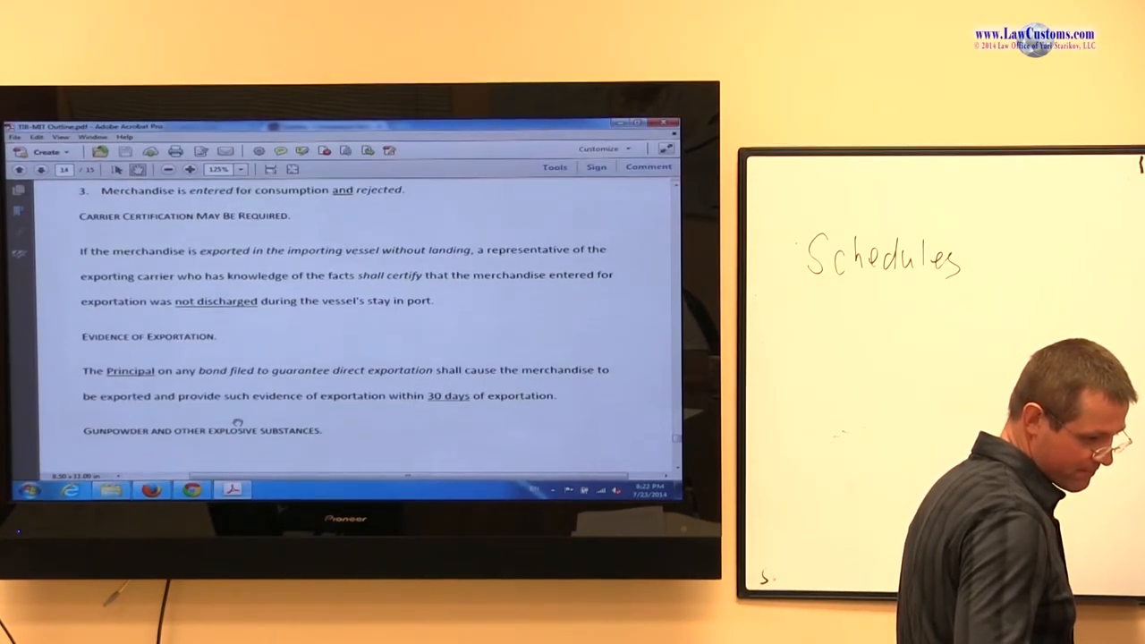
scroll("down", 3)
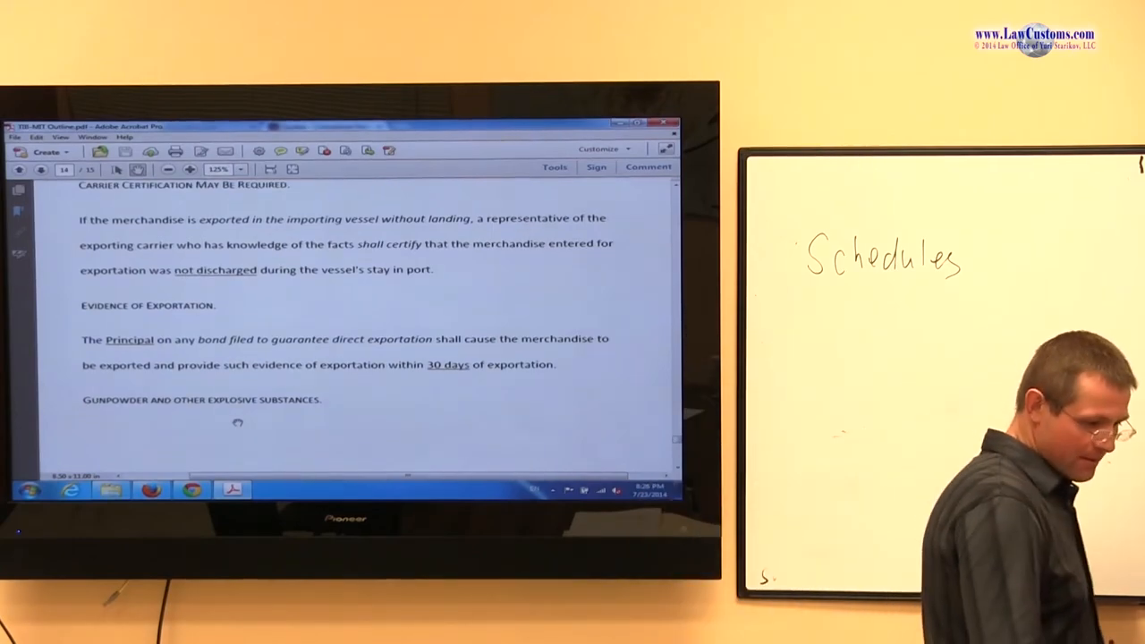
scroll("down", 3)
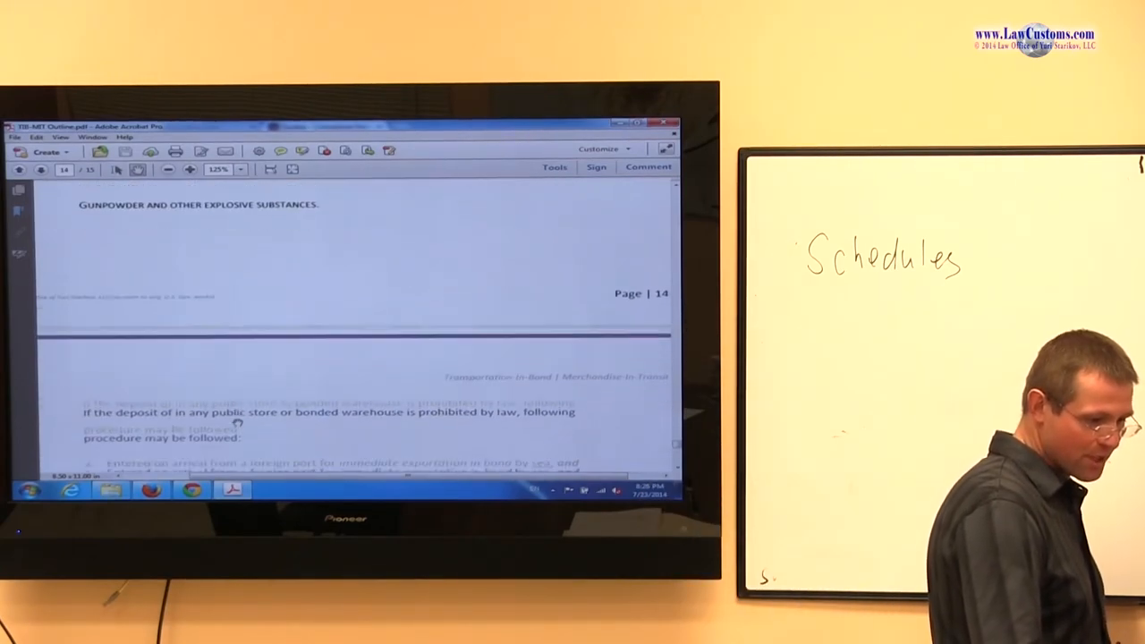
scroll("down", 3)
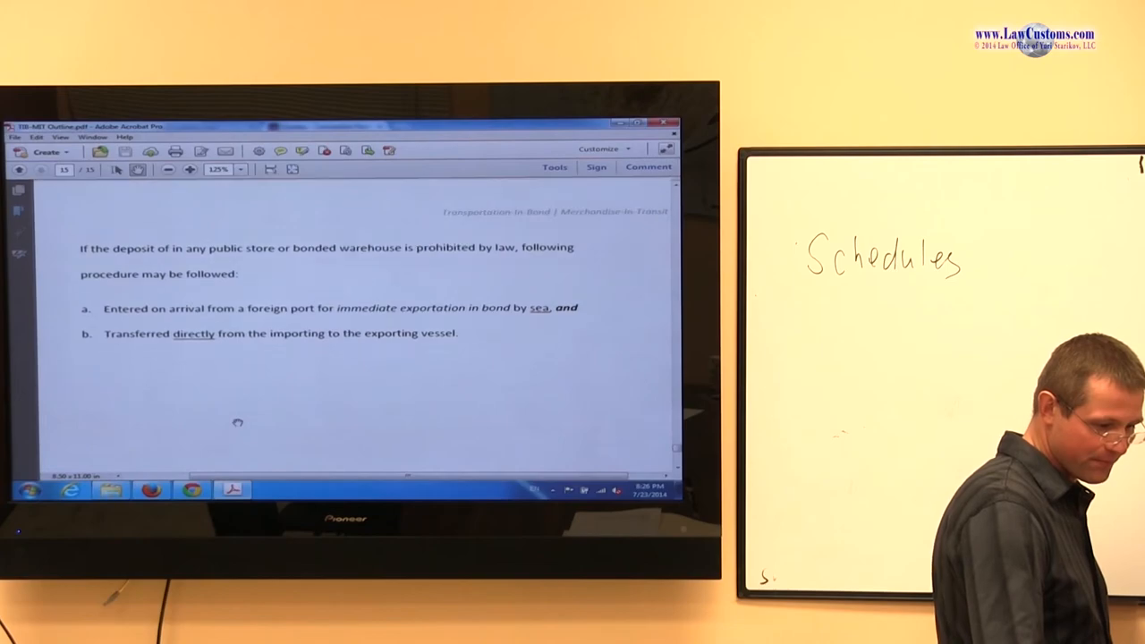